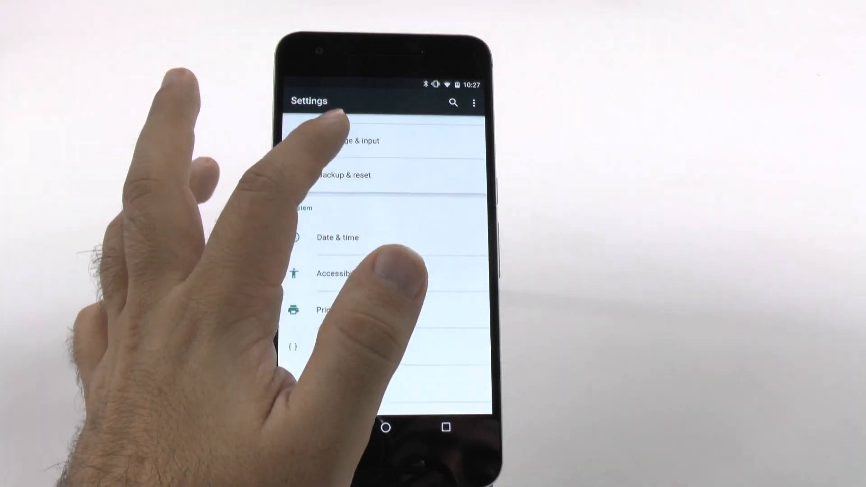
- Navigate through Language & input into the Google Keyboard settings
left_click(343, 141)
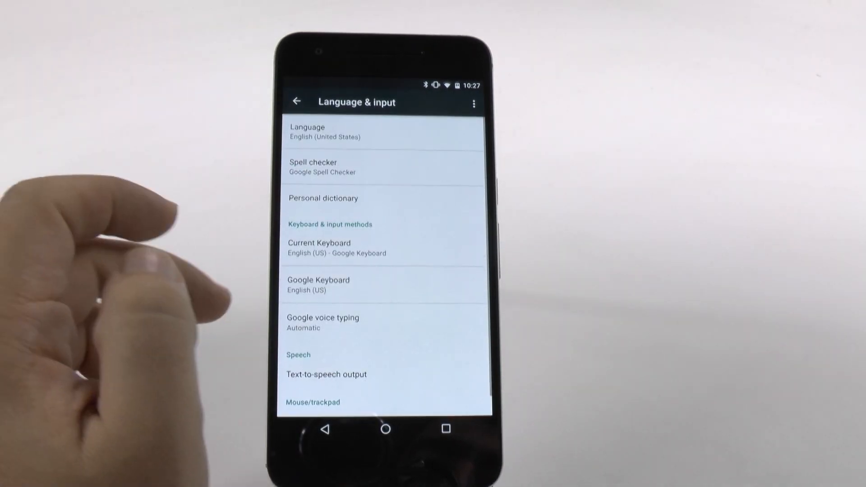
scroll("down", 3)
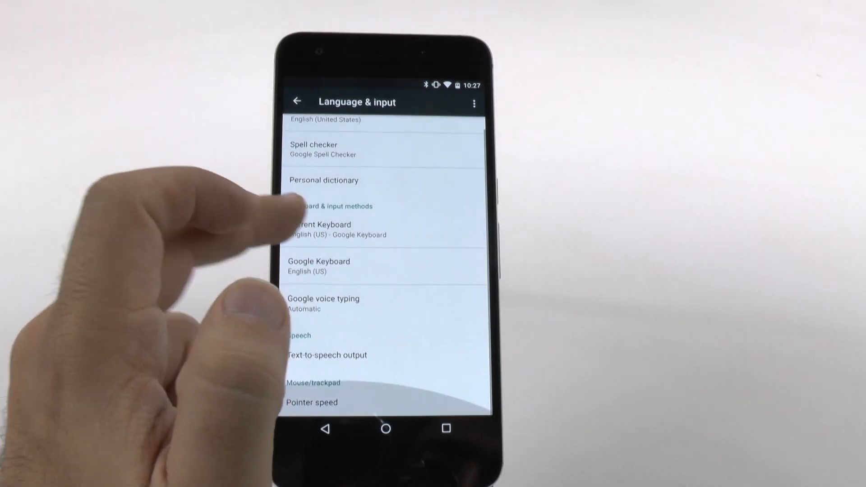
left_click(318, 266)
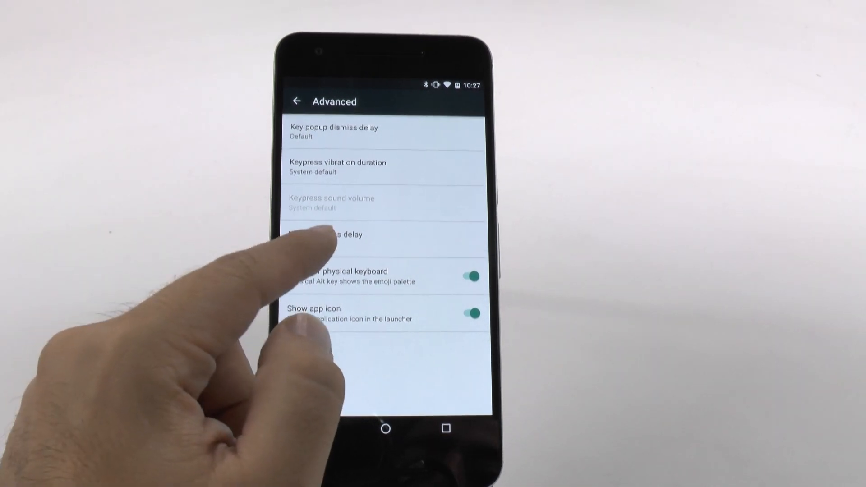
- Set Key long press delay to 150ms and confirm with OK
left_click(326, 235)
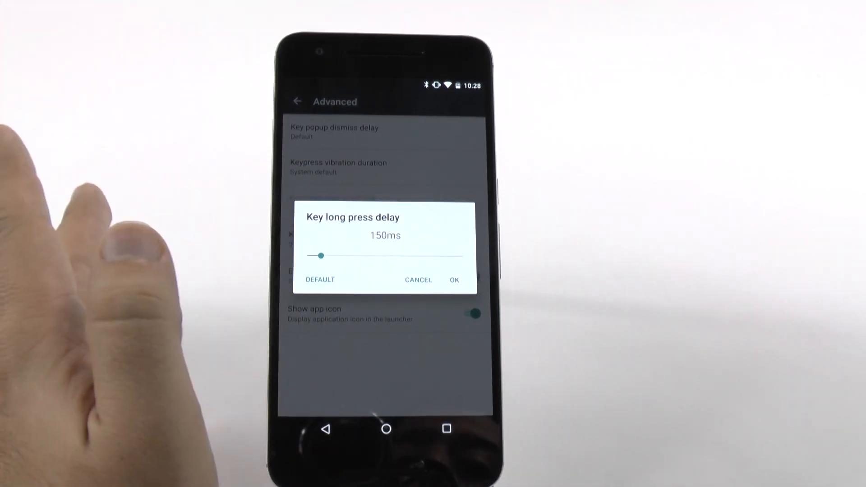
left_click(454, 280)
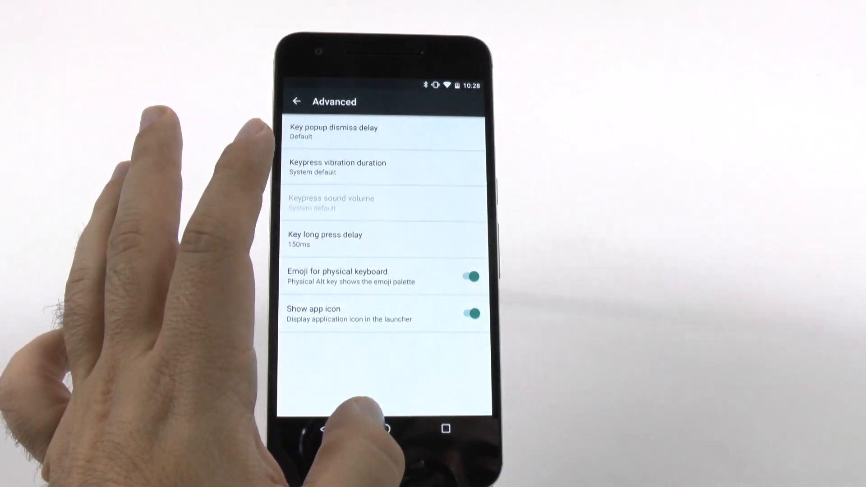
- Return home and enter 346426852 in the Google search box via top-row long presses
left_click(386, 428)
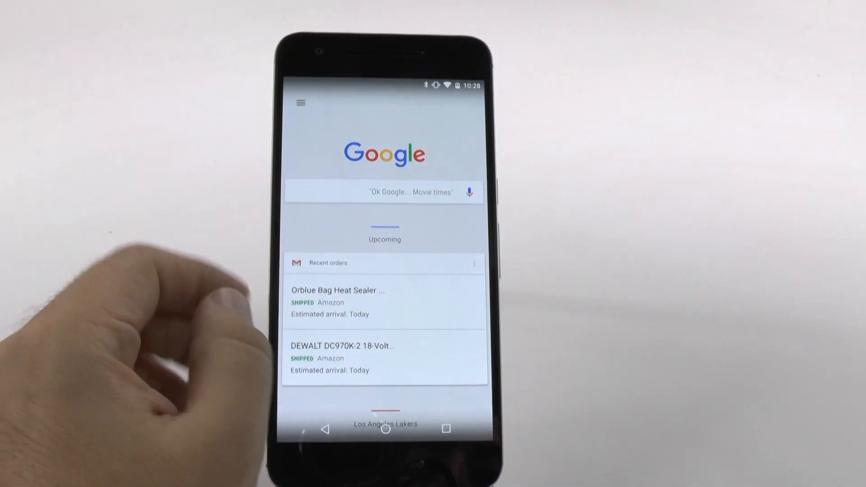
left_click(384, 191)
type("346426")
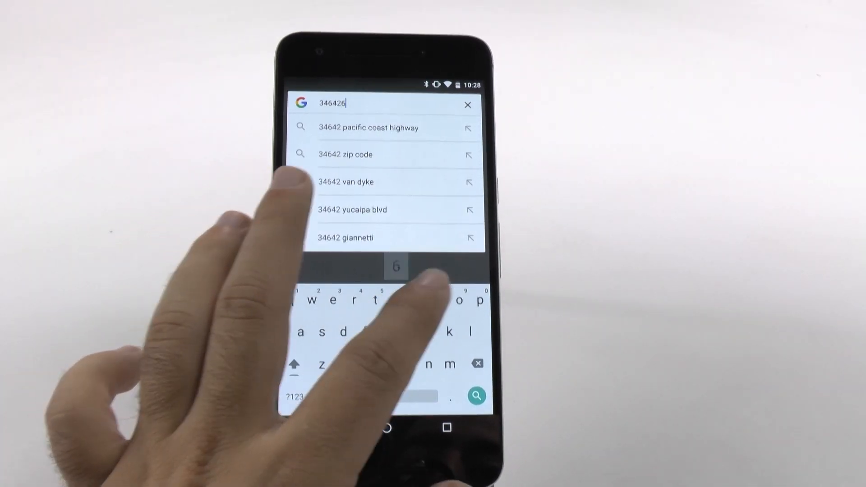
type("852")
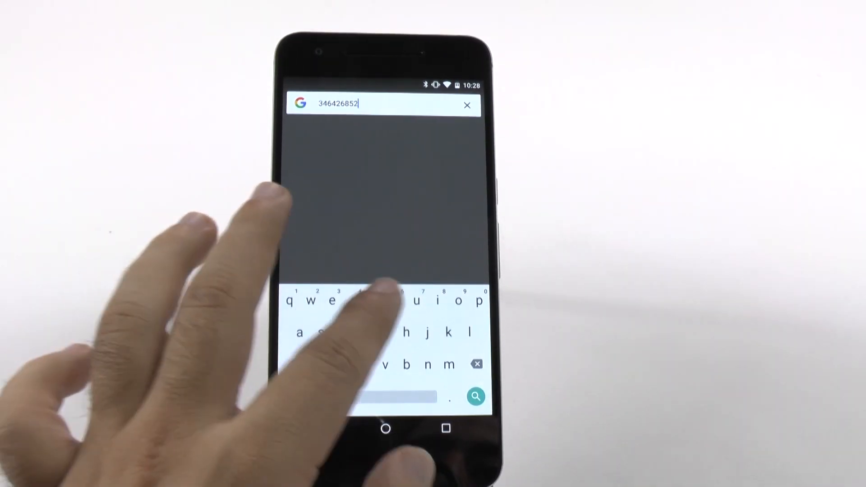